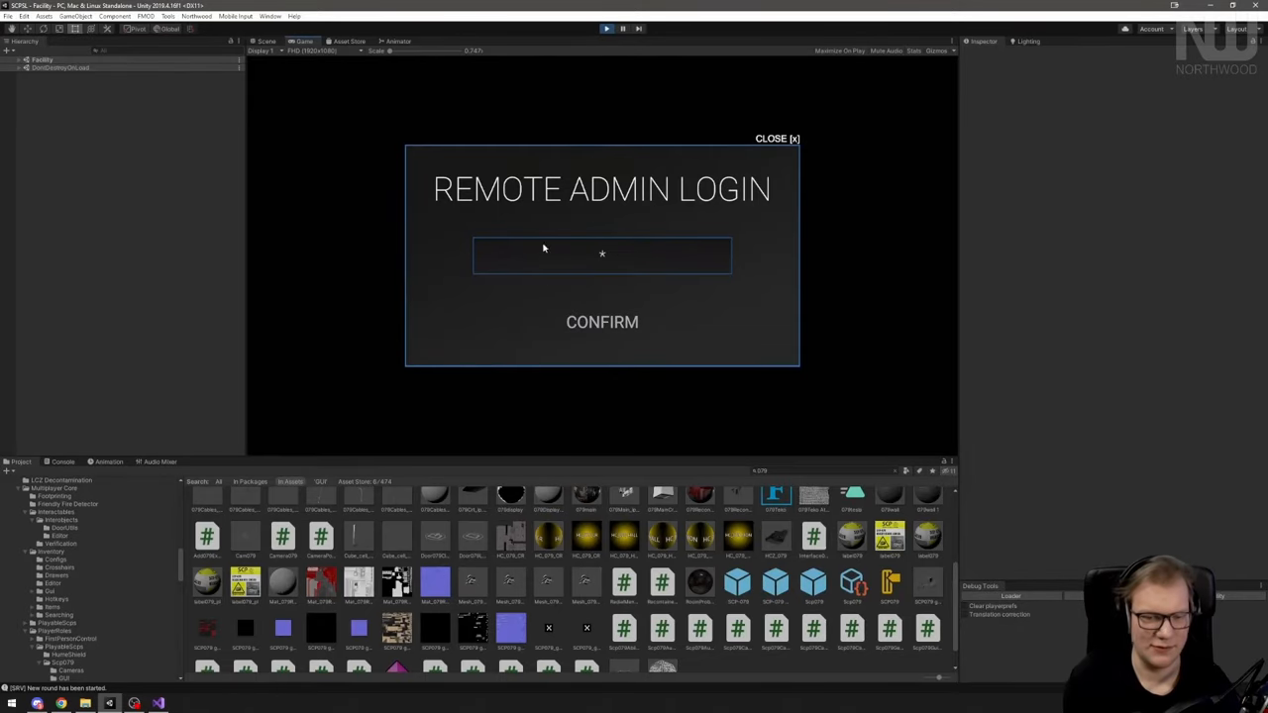
# Dismiss the photosensitivity warning and reach the main menu showing the 13.3 release news
pyautogui.click(602, 321)
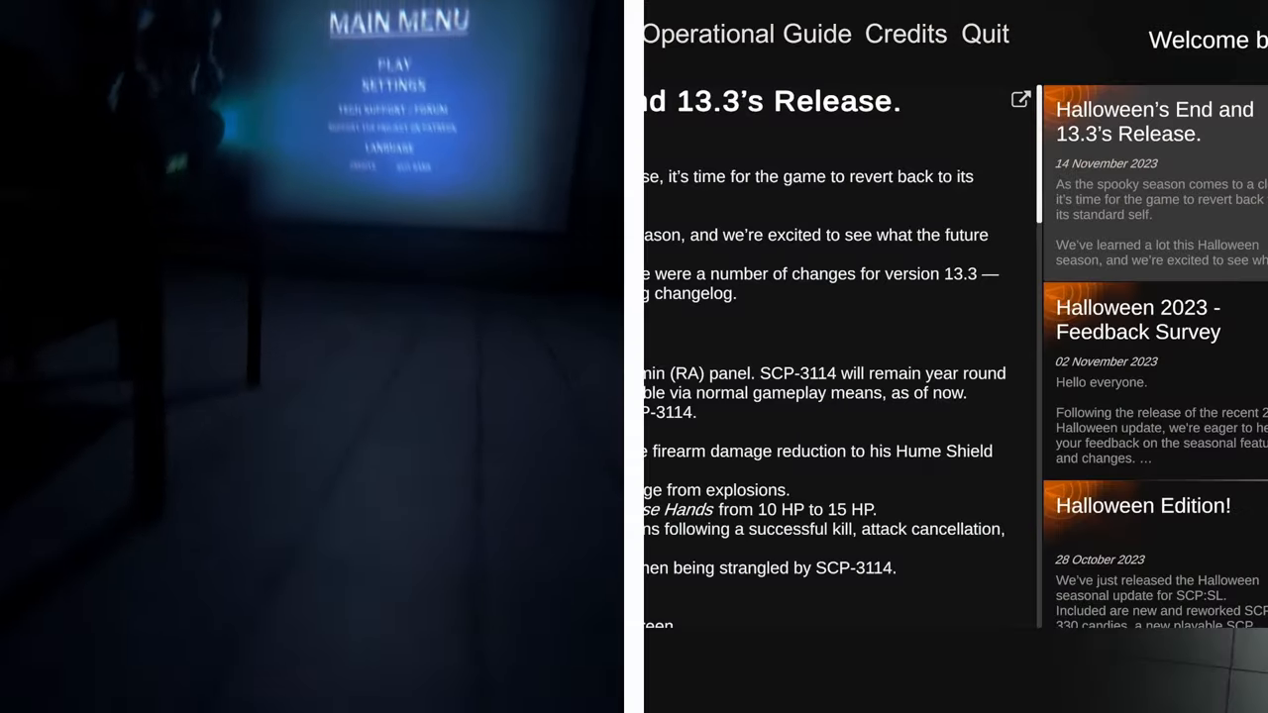
pyautogui.click(852, 136)
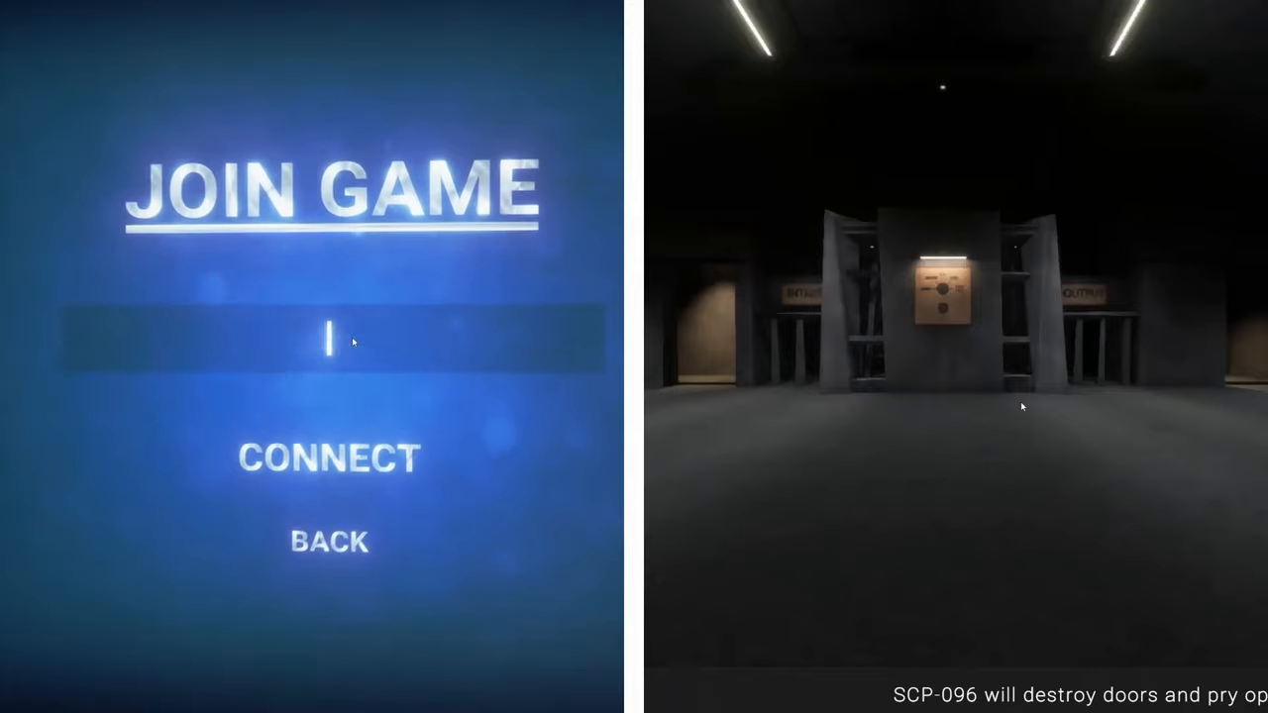
pyautogui.click(309, 459)
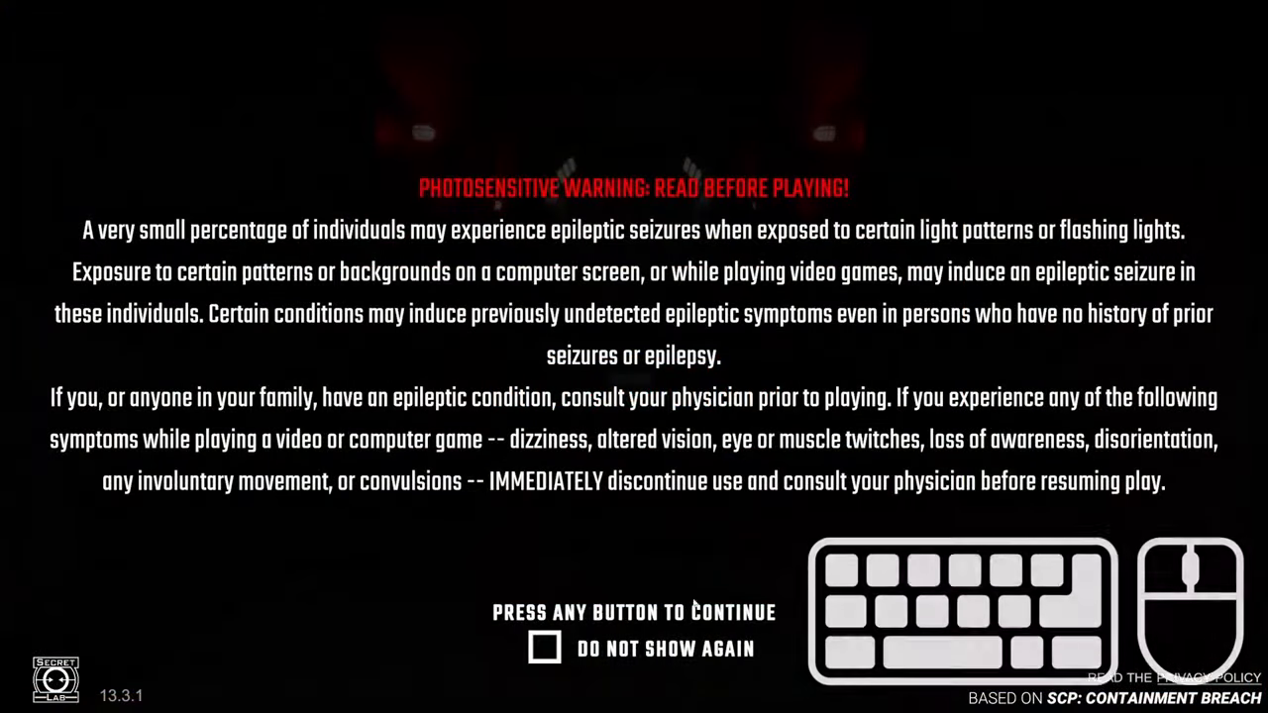
pyautogui.press('space')
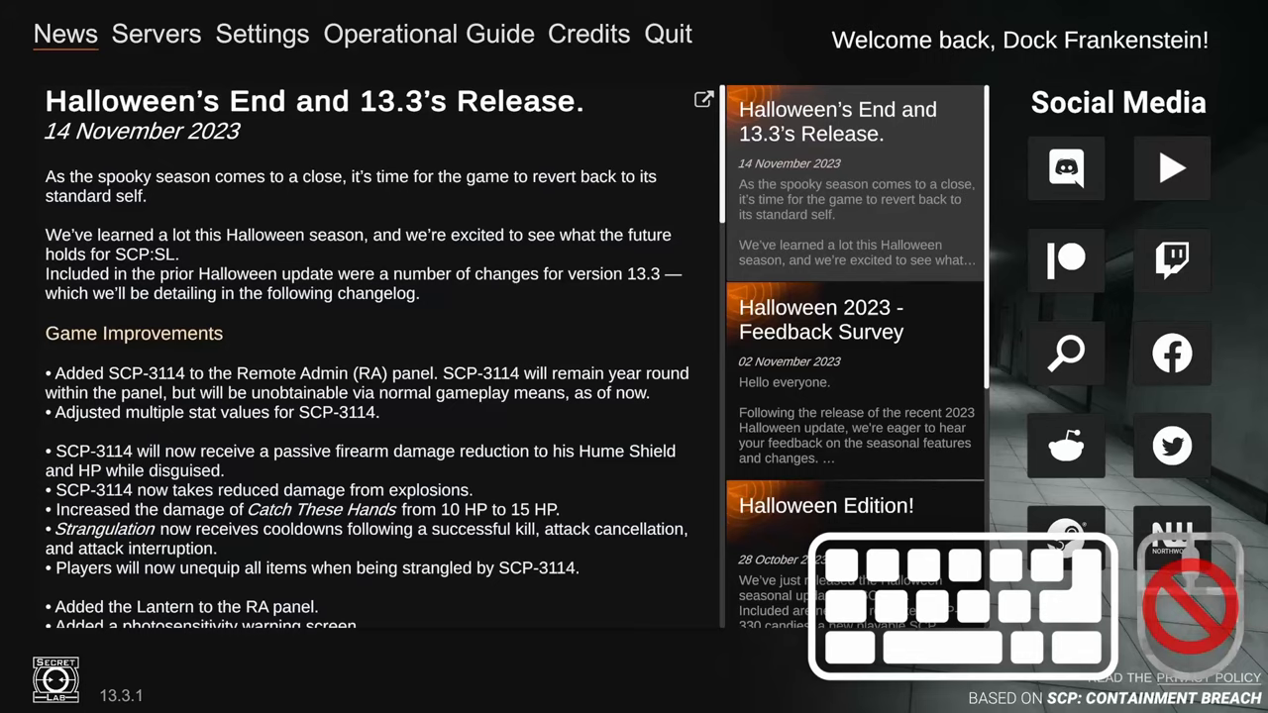